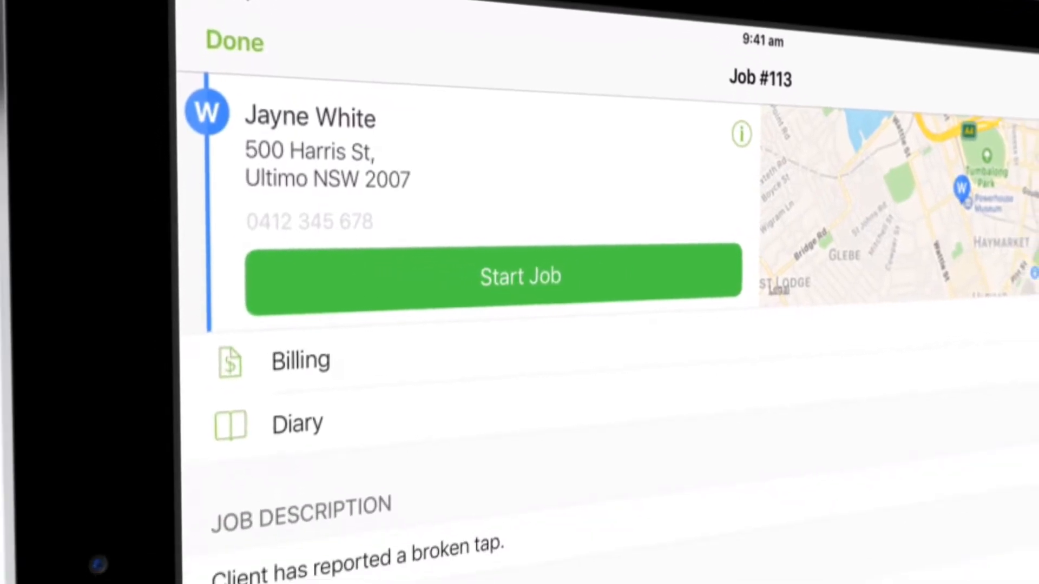
Step: Leave the job and show the New job, Quick quote, Quick invoice and New form choices on the map
left_click(300, 360)
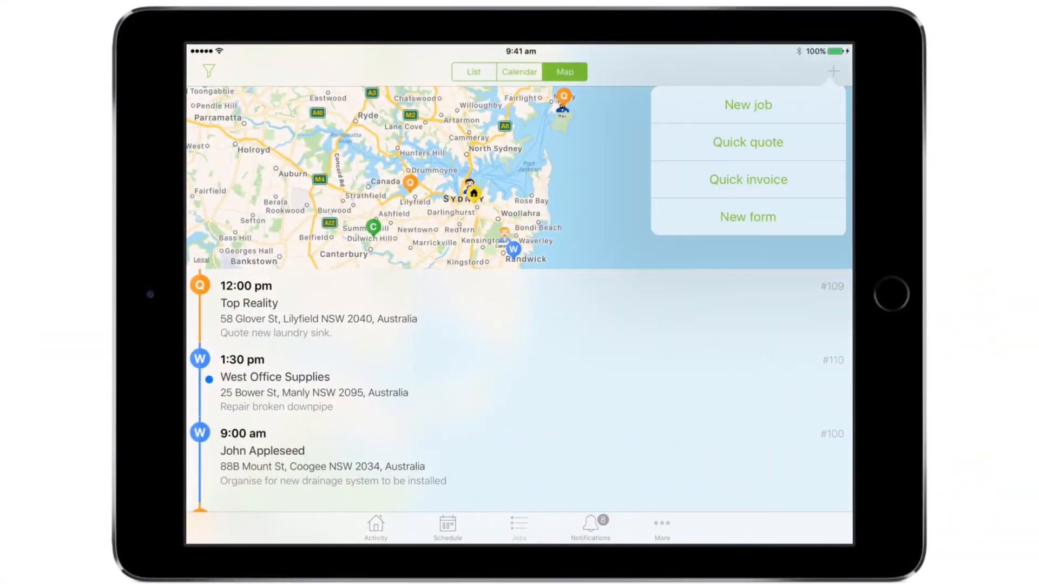
left_click(747, 105)
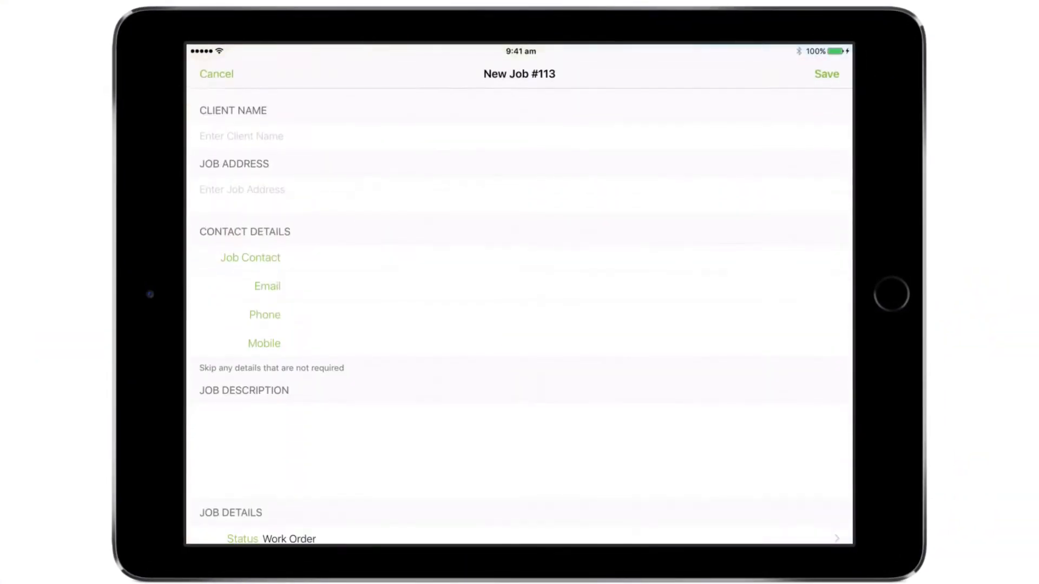
left_click(825, 74)
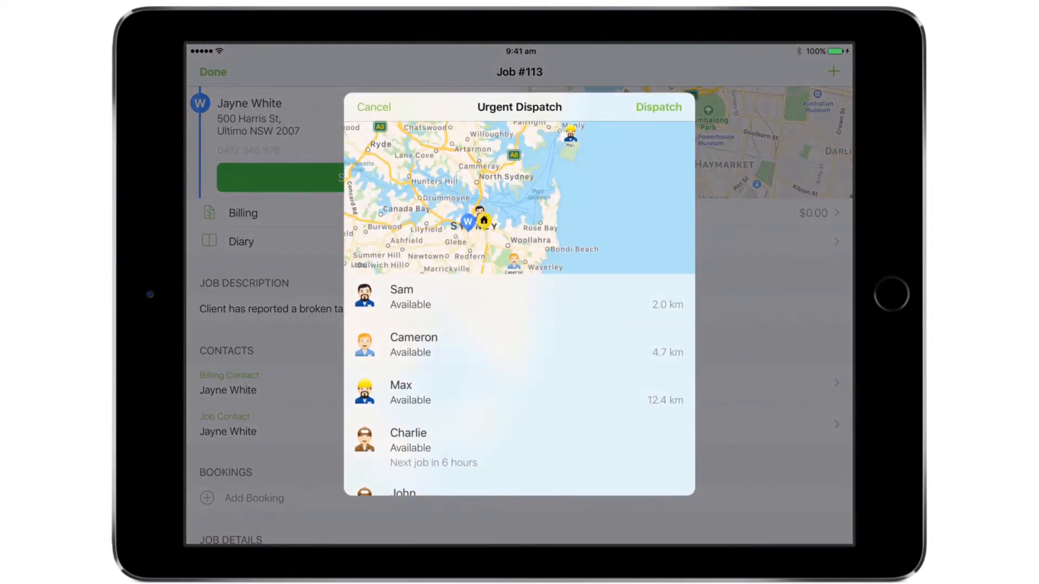
left_click(657, 108)
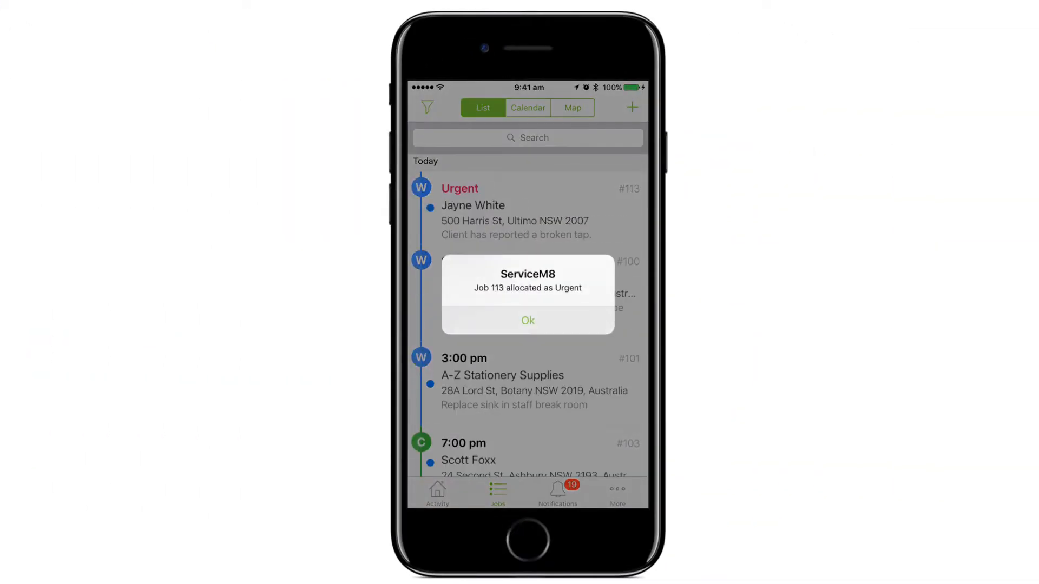
Step: Acknowledge the urgent allocation and start job #113 so the timer marks arrival
left_click(527, 320)
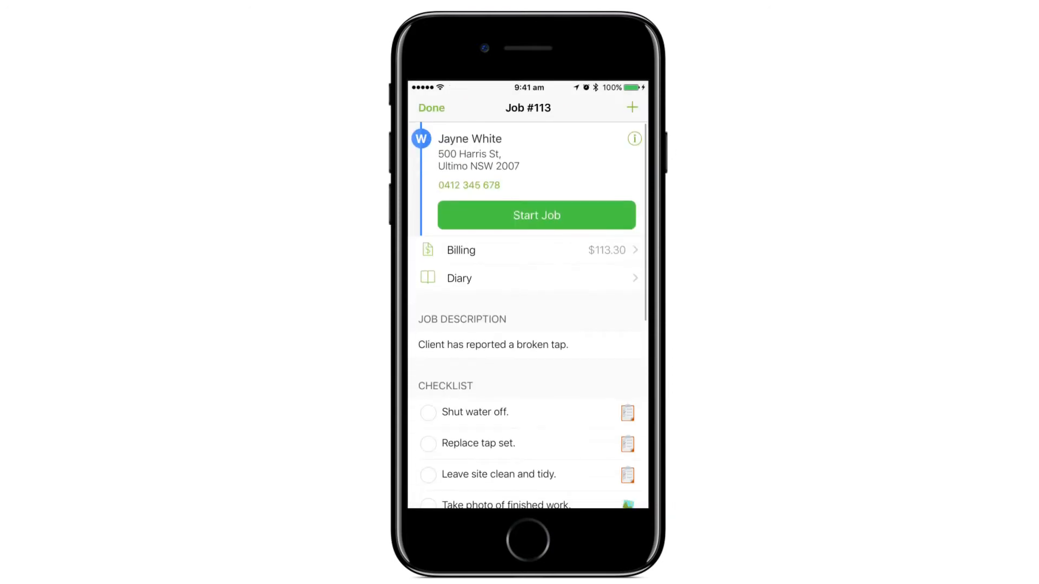
left_click(536, 214)
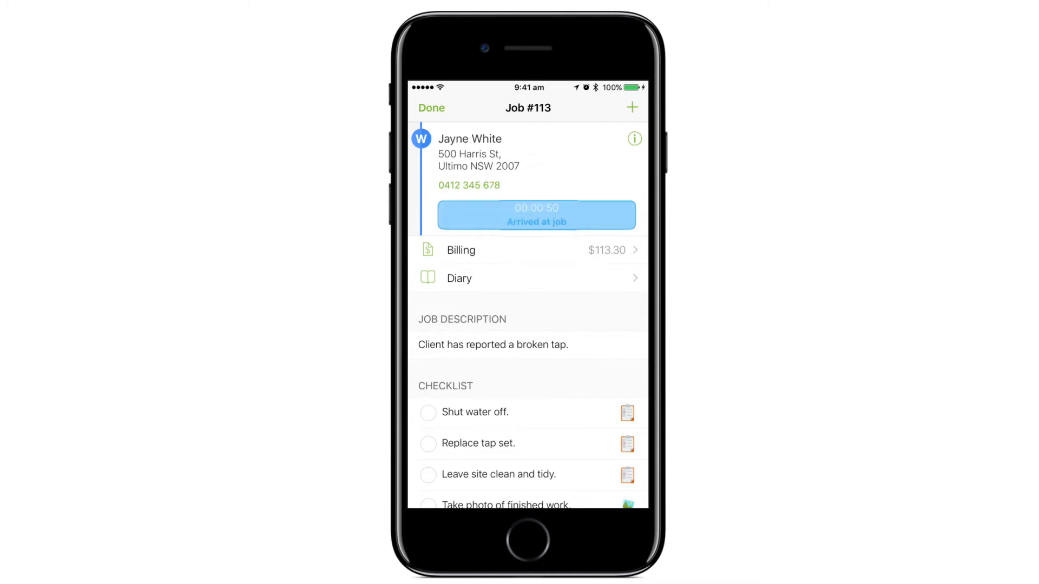
Step: Complete the checklist items and attach a photo of the finished sink to job #113
scroll("down", 3)
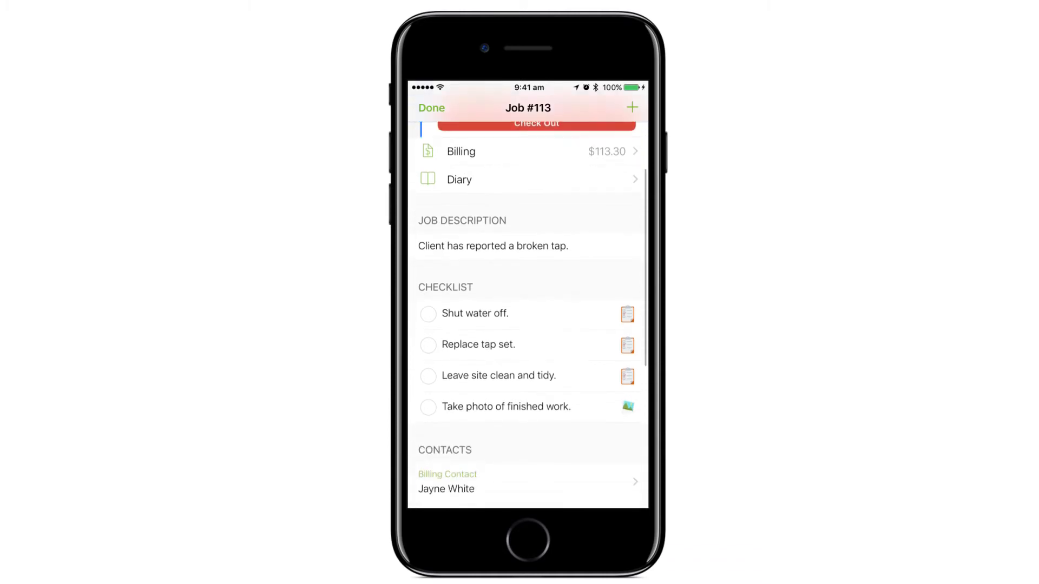
scroll("up", 3)
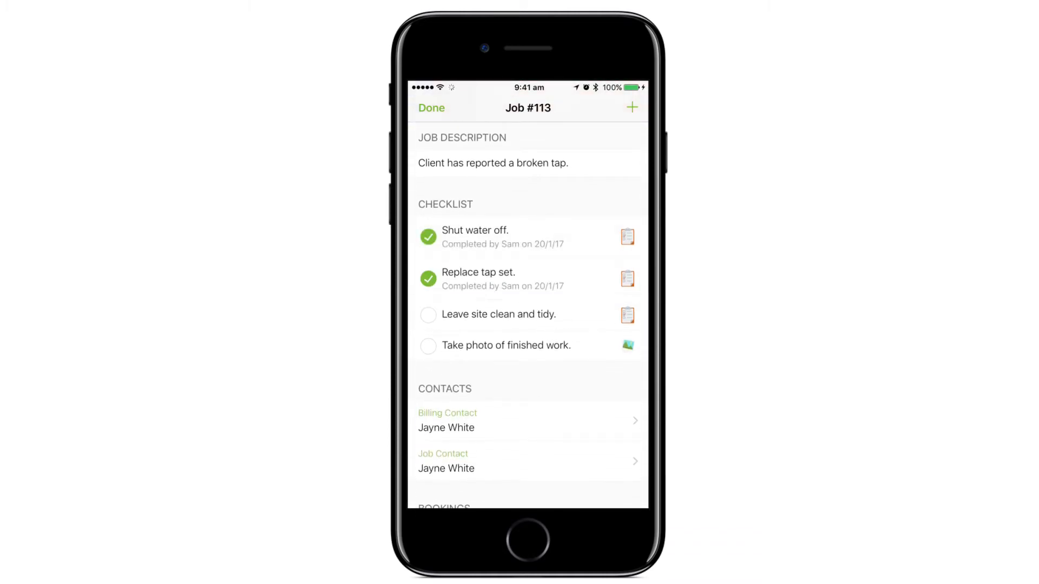
left_click(627, 345)
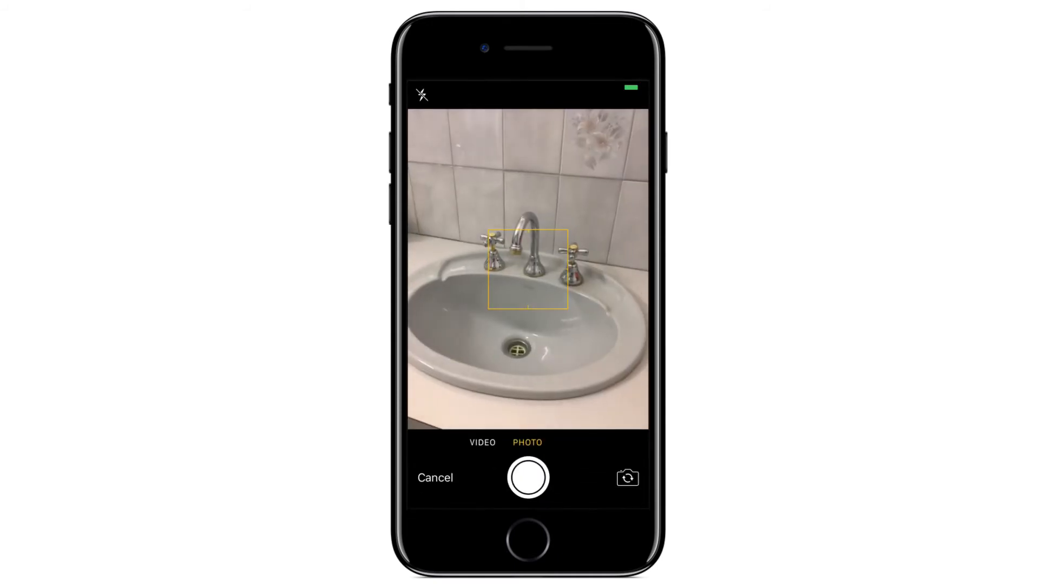
left_click(527, 477)
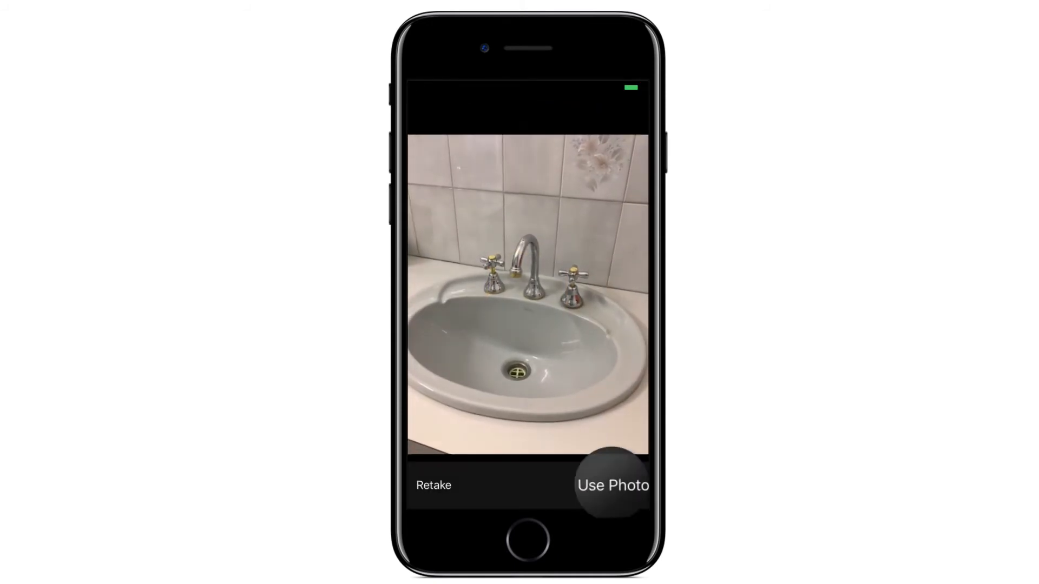
left_click(611, 485)
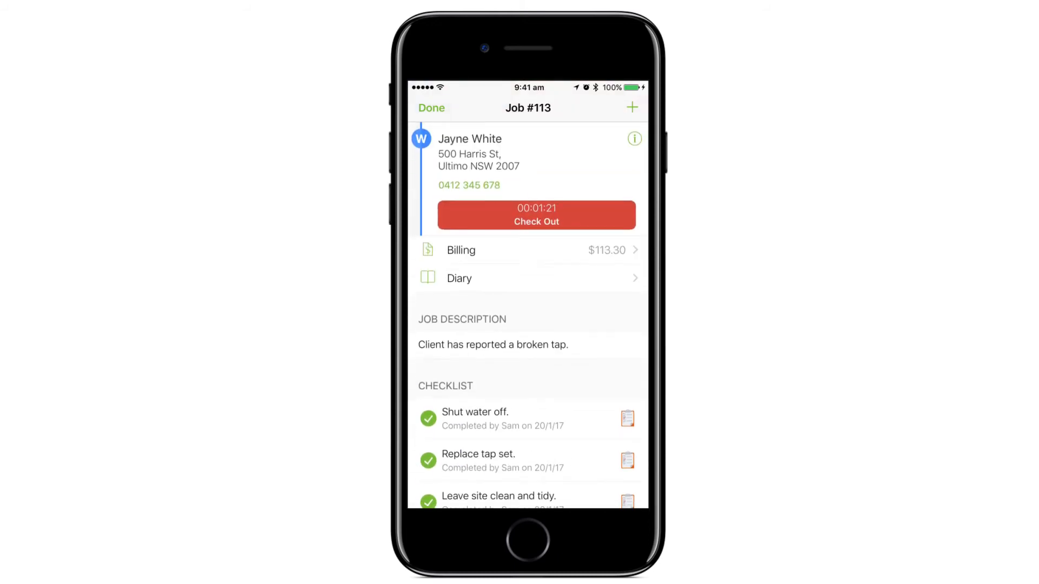
left_click(527, 250)
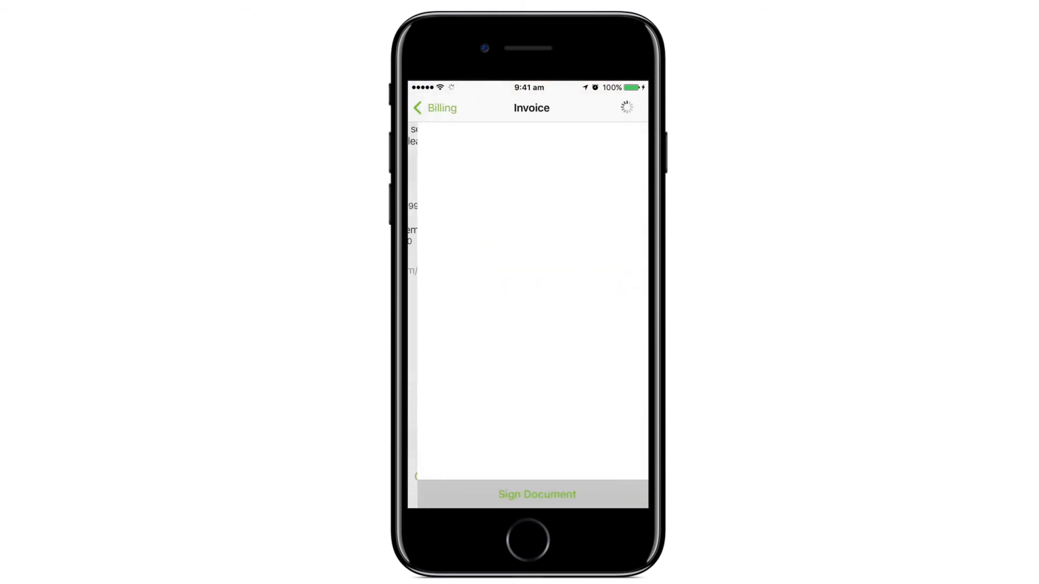
left_click(537, 495)
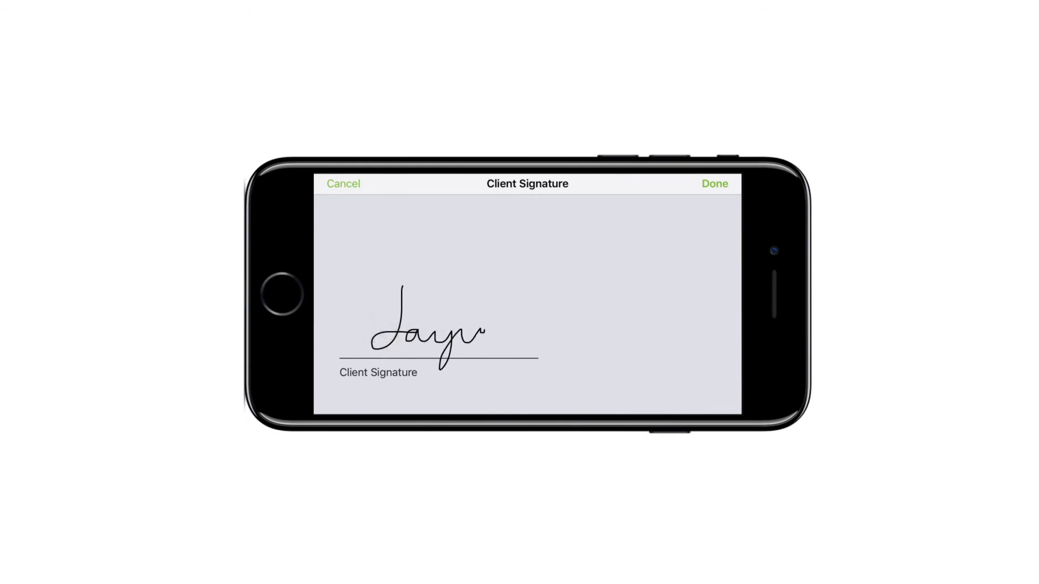
left_click(715, 184)
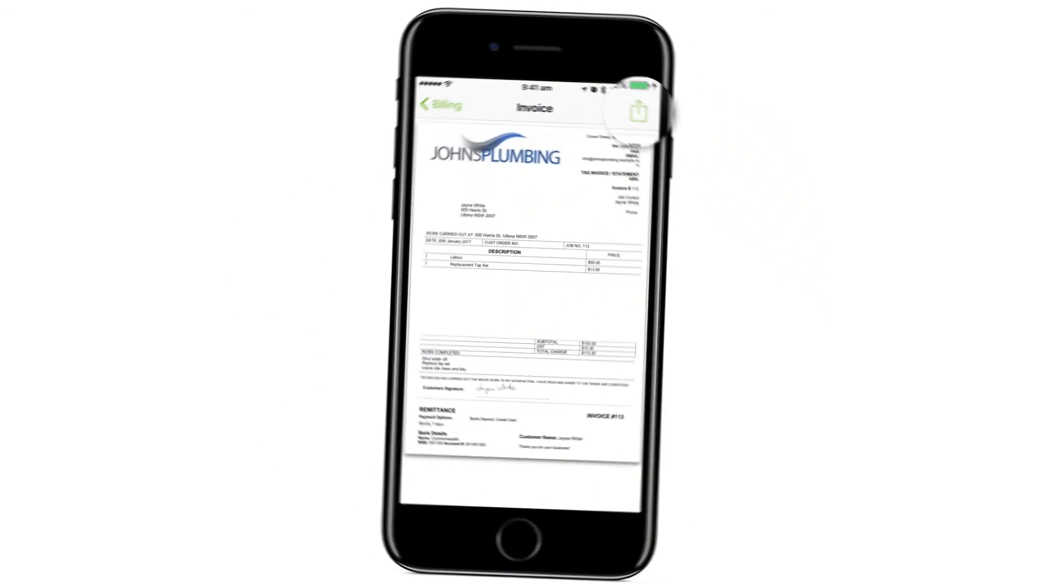
left_click(637, 110)
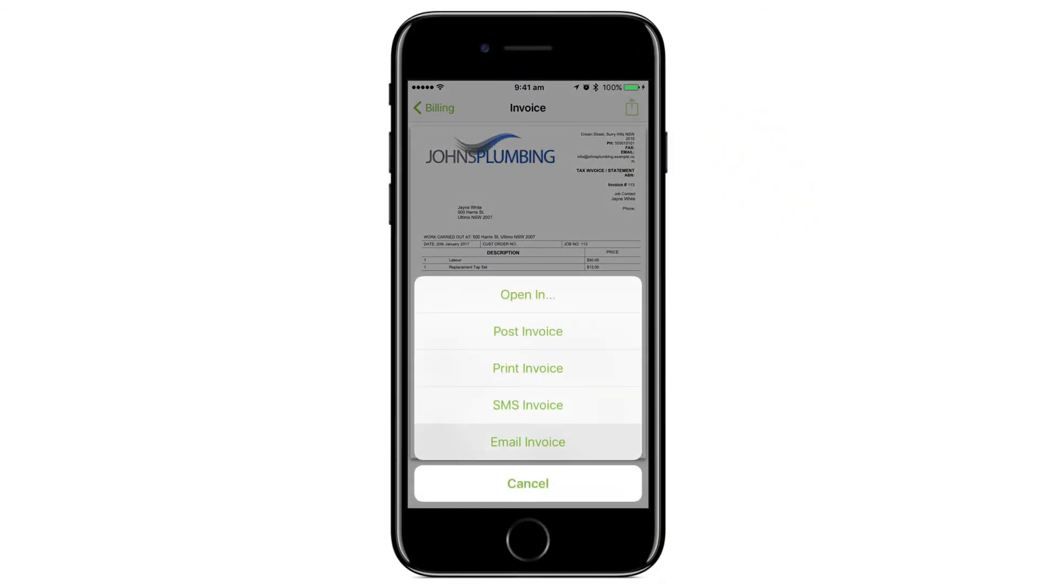
left_click(527, 482)
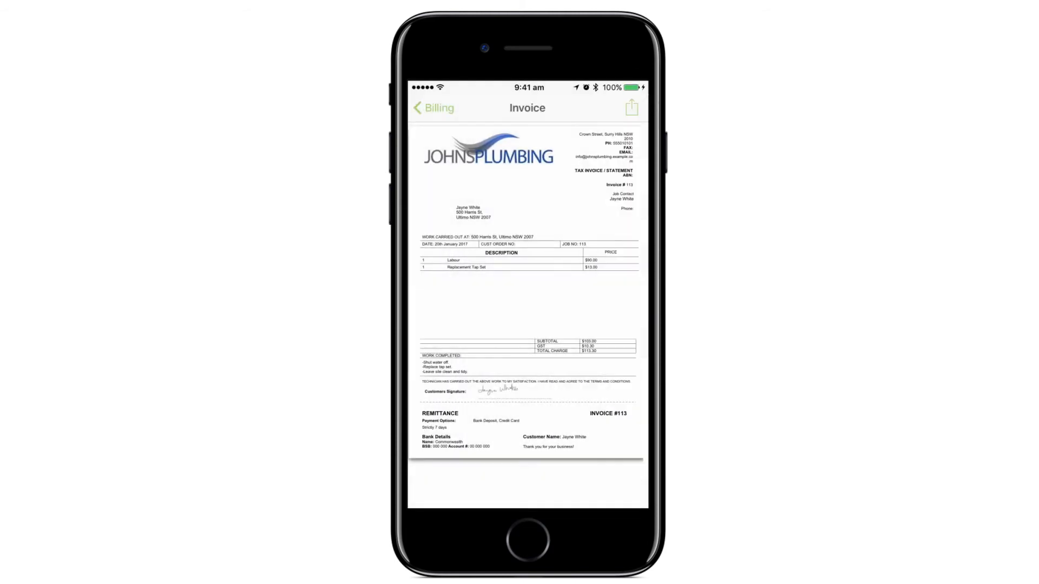